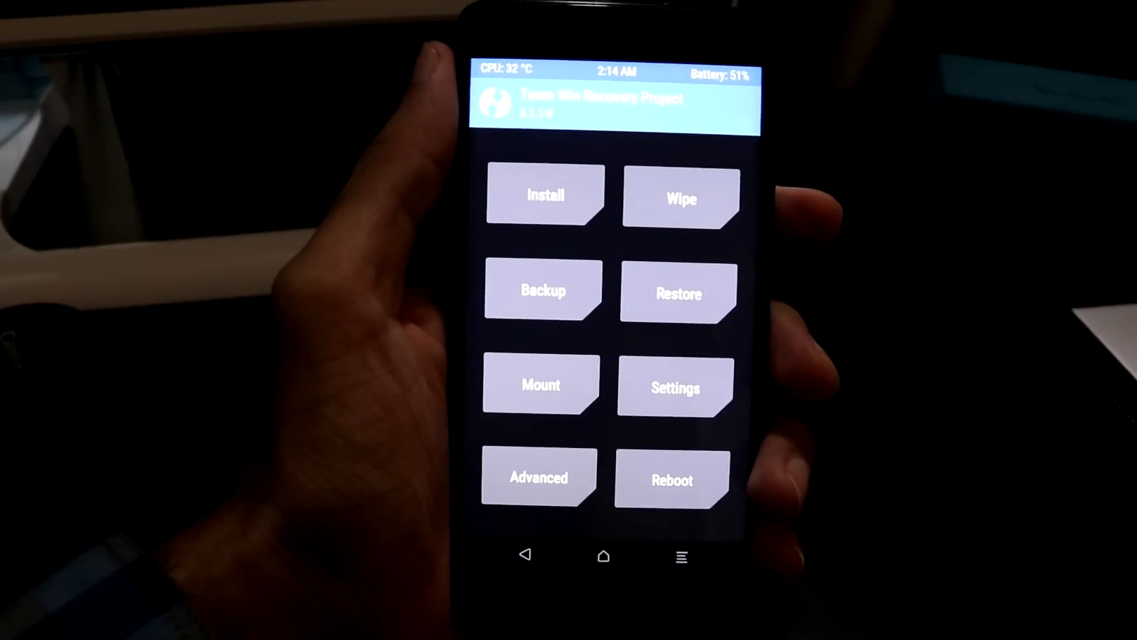
Step: Mark Dalvik / ART Cache, System and Data for wiping under TWRP Advanced Wipe
click(680, 198)
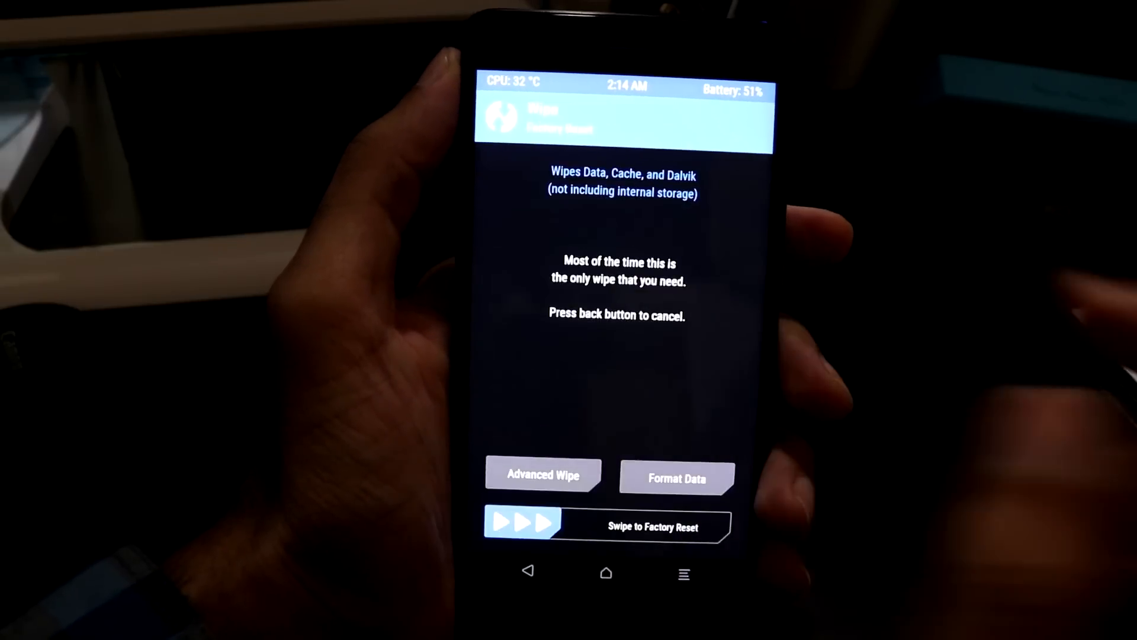
click(542, 474)
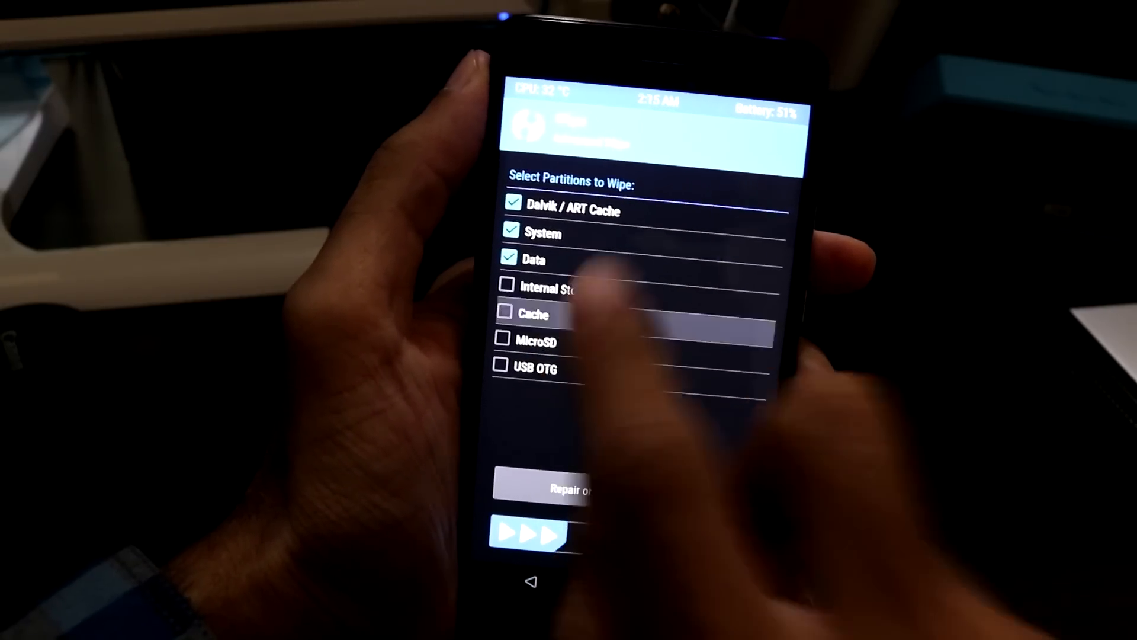
click(505, 313)
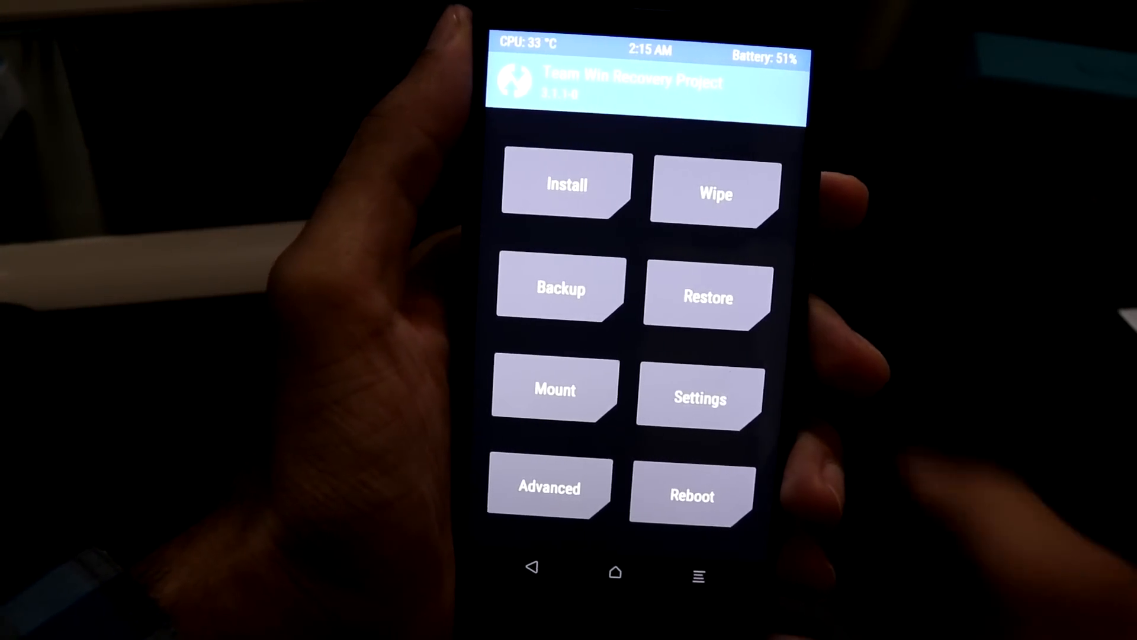
Step: Queue the LineageOS 15 ROM zip, then add cne-o.zip and Magisk to the flash queue
click(566, 185)
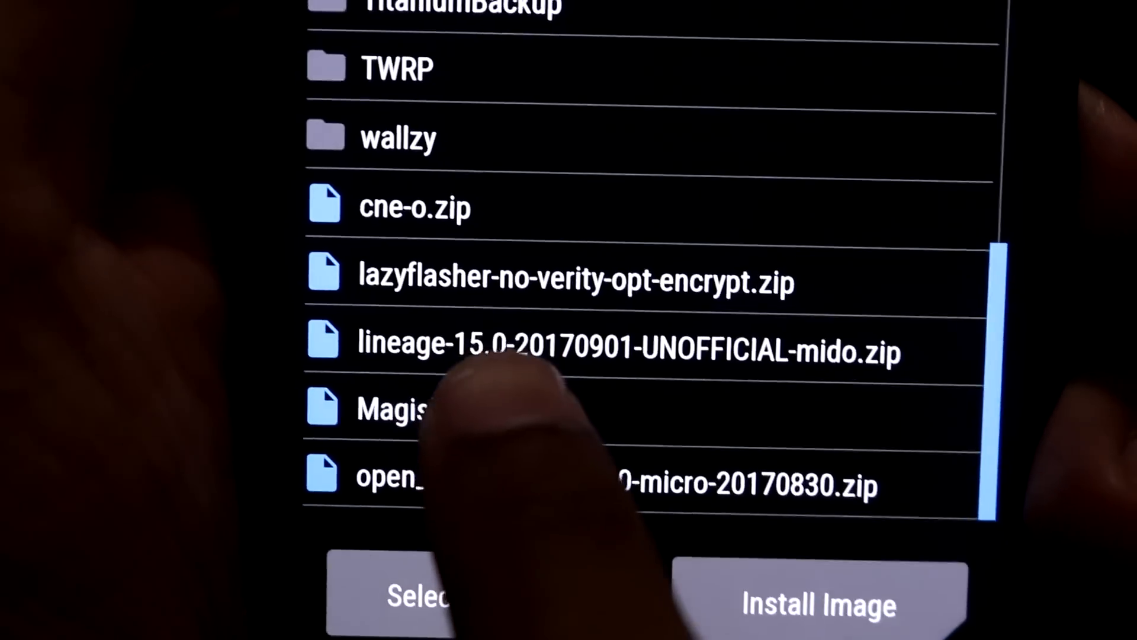
click(623, 342)
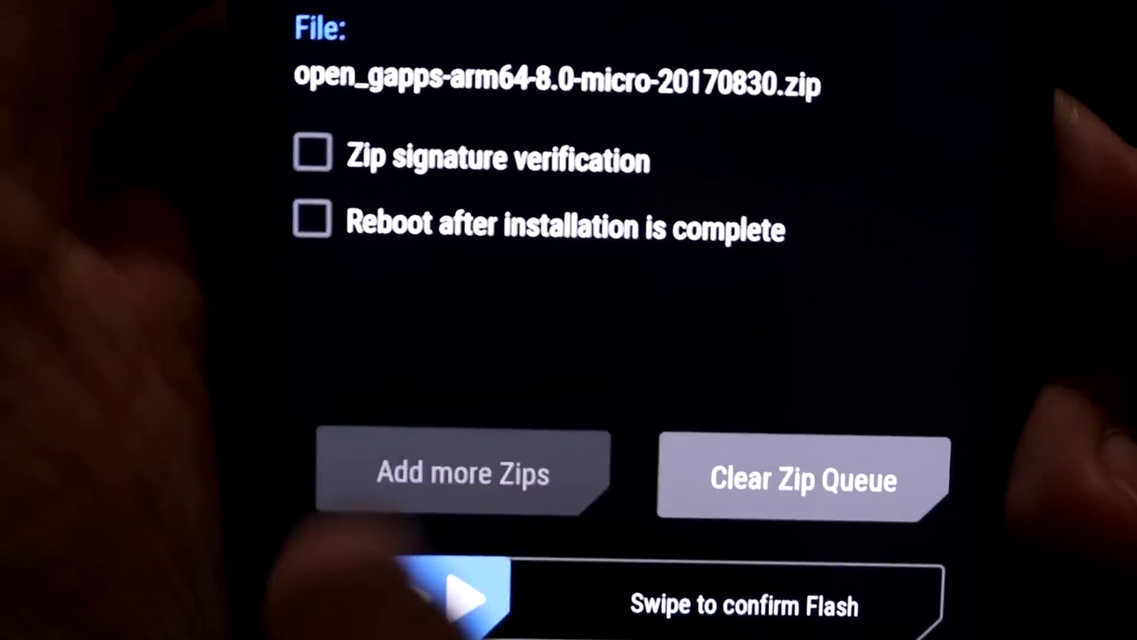
click(462, 471)
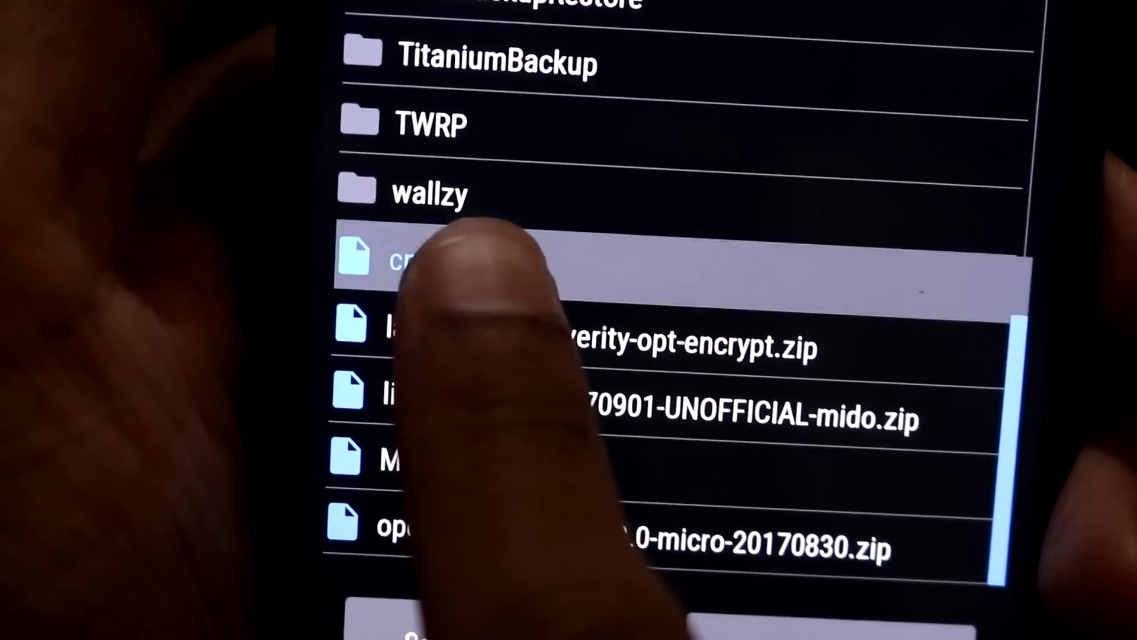
click(407, 261)
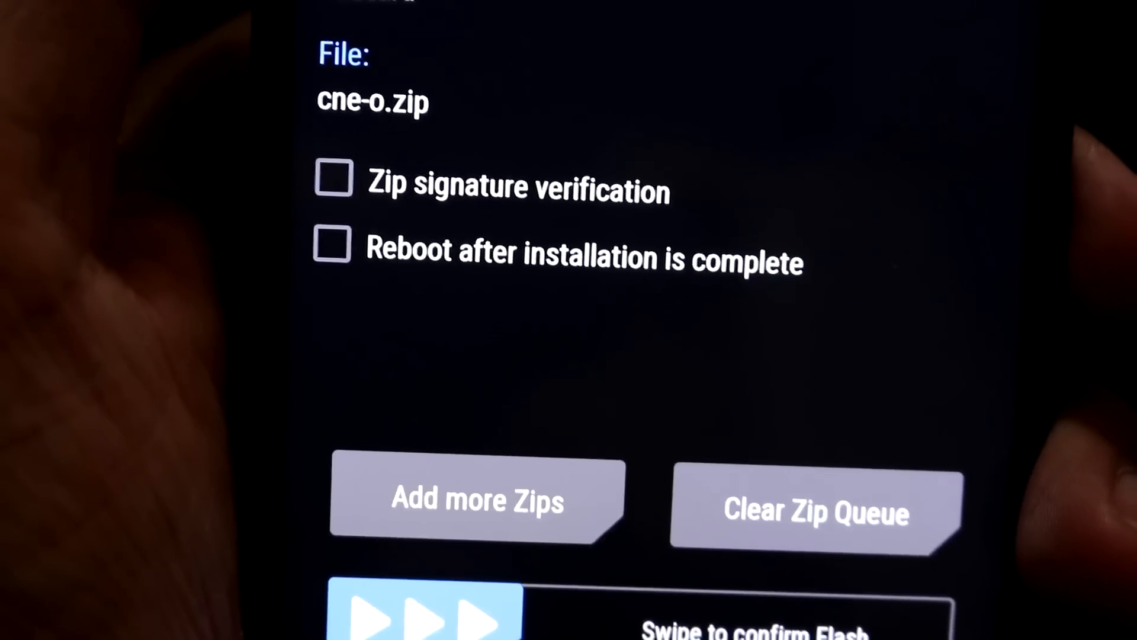
click(476, 497)
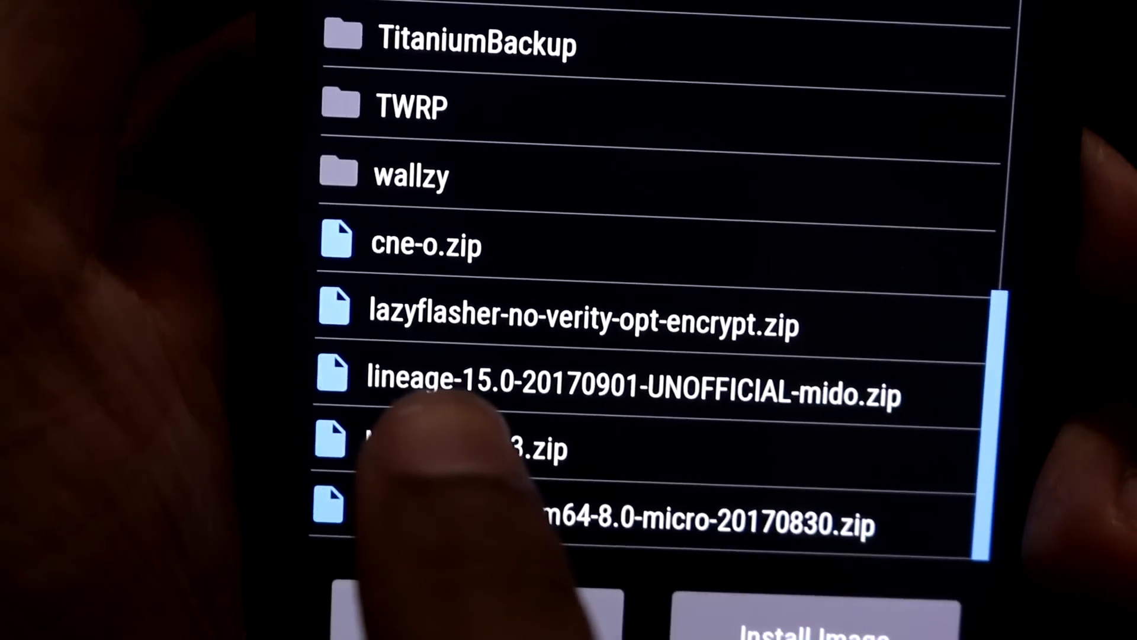
click(464, 446)
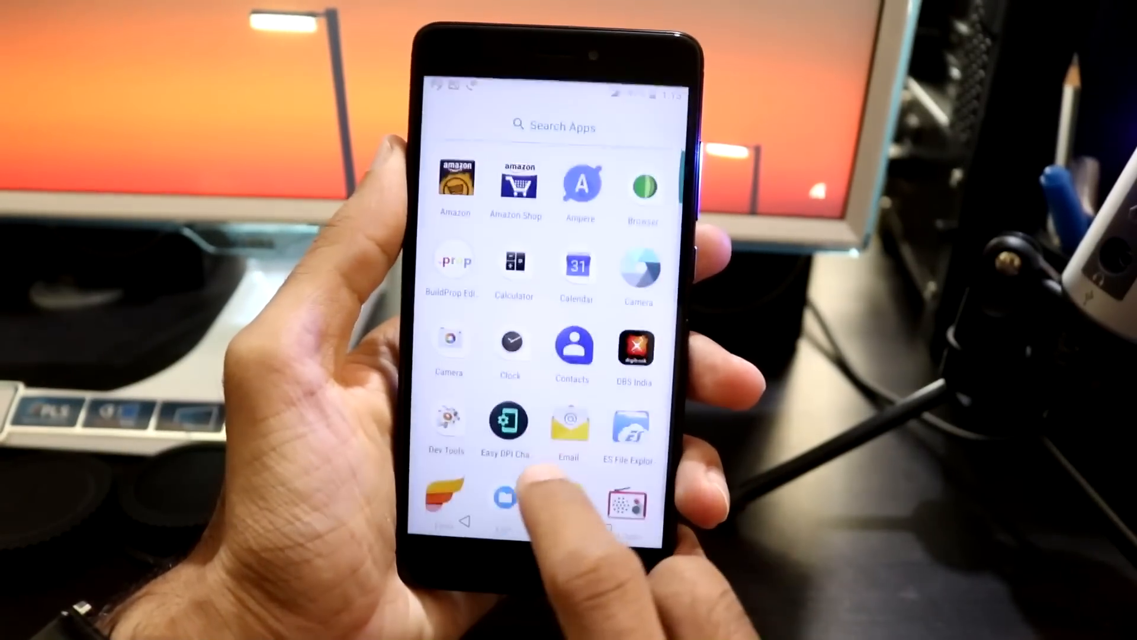
Step: Scroll down through the installed apps in the app drawer
scroll(down, 3)
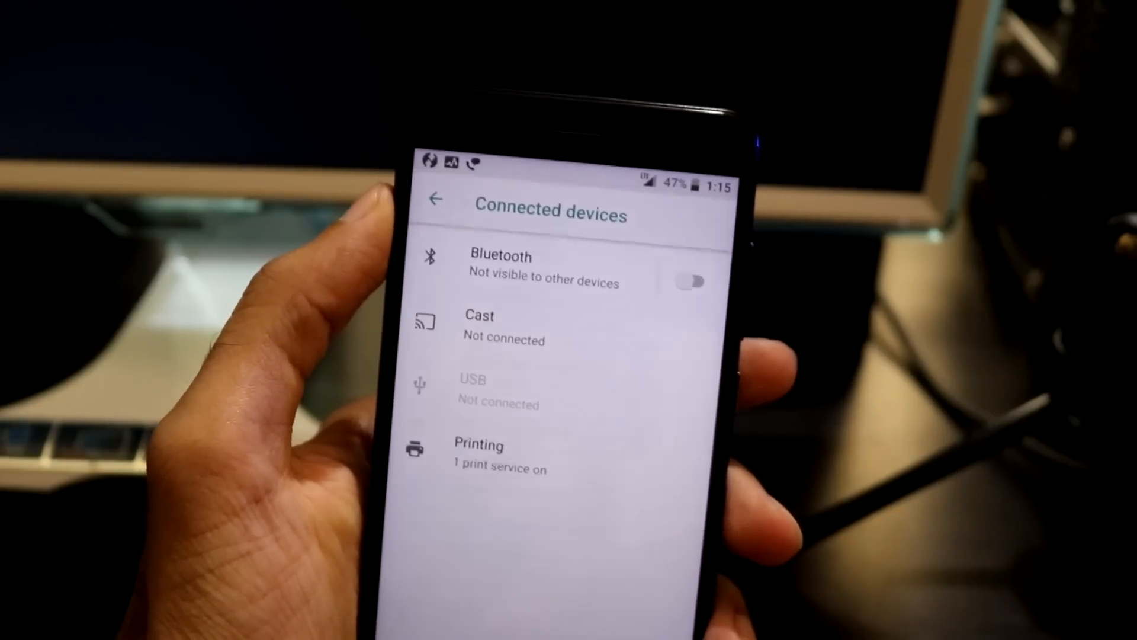
Step: Turn the portable Wi-Fi hotspot on, then back off, under Hotspot & tethering
click(436, 208)
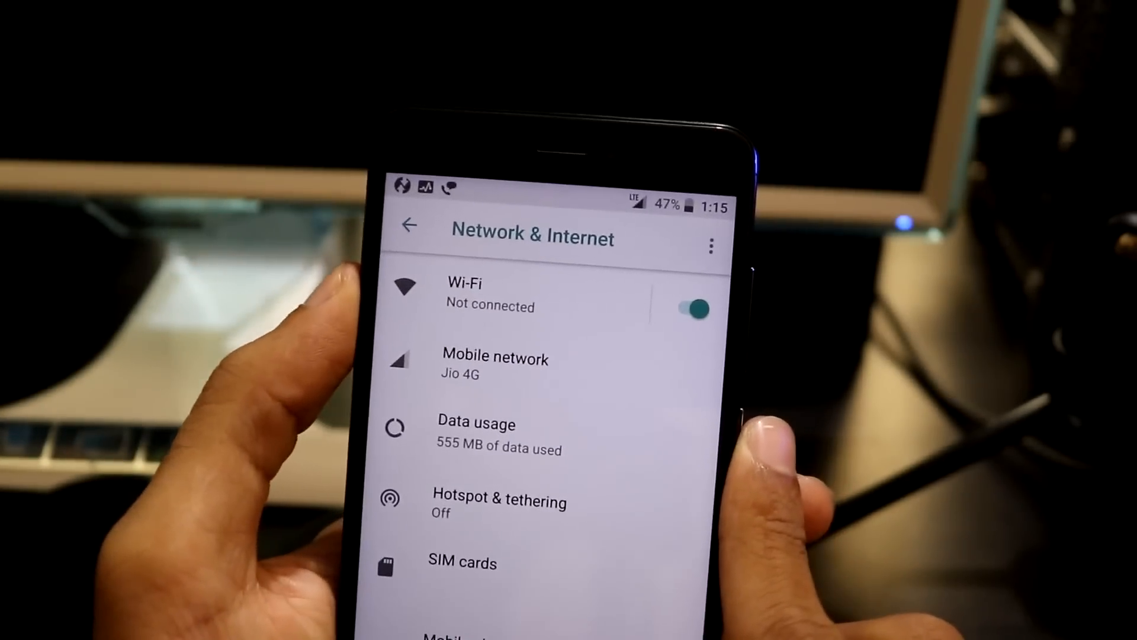
click(499, 501)
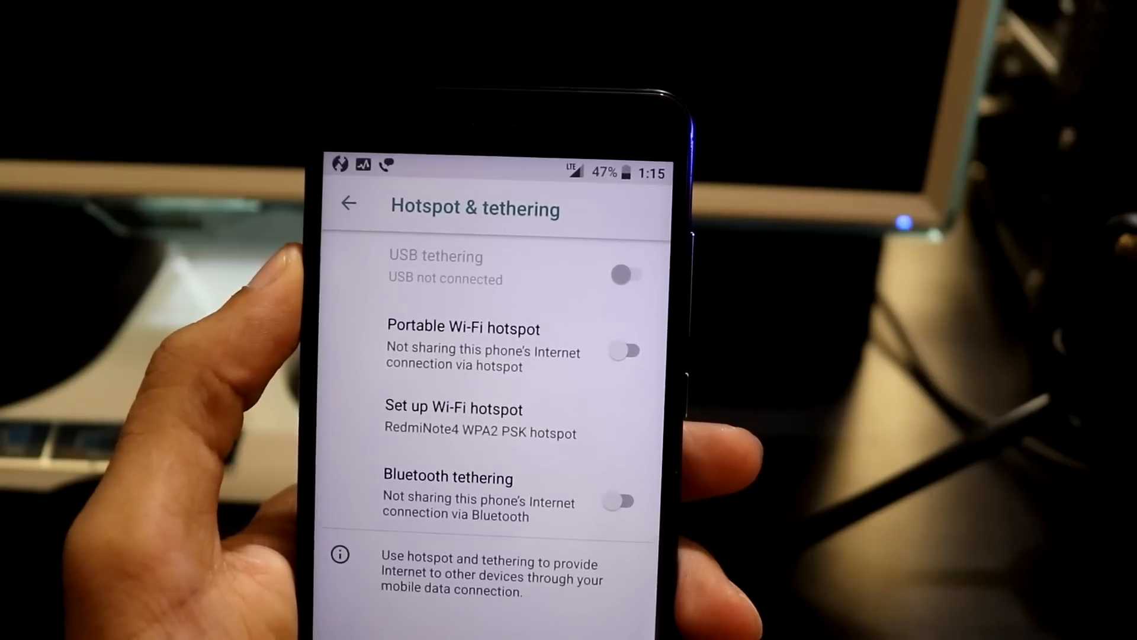
click(626, 350)
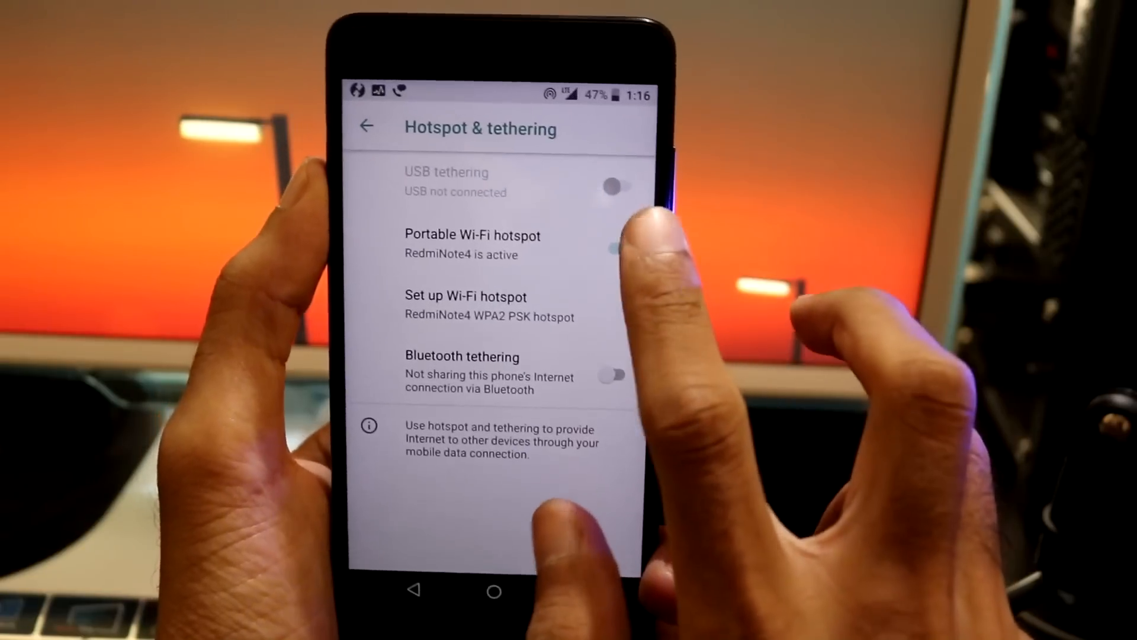
click(616, 248)
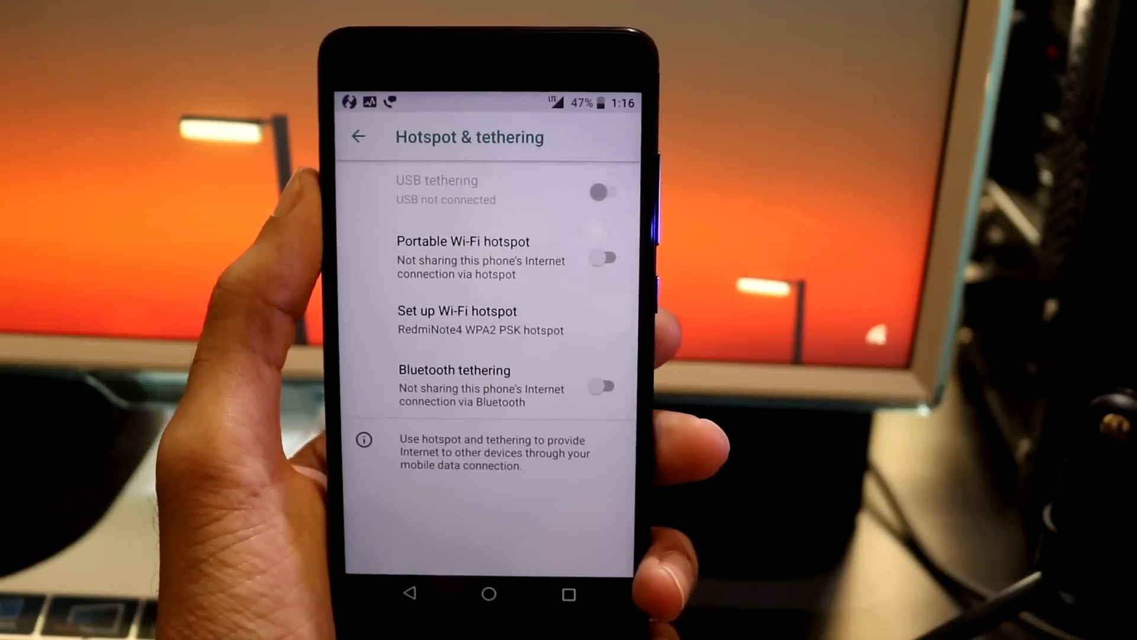
click(356, 136)
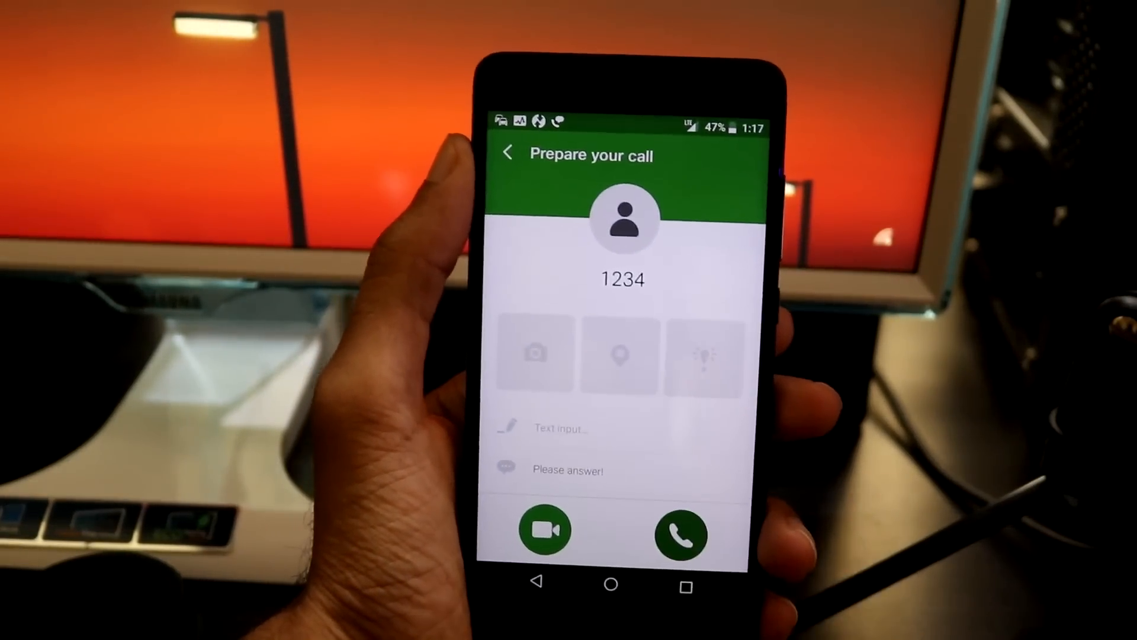
Step: Call 1234 from Jio4GVoice and end the call once it rings
click(679, 530)
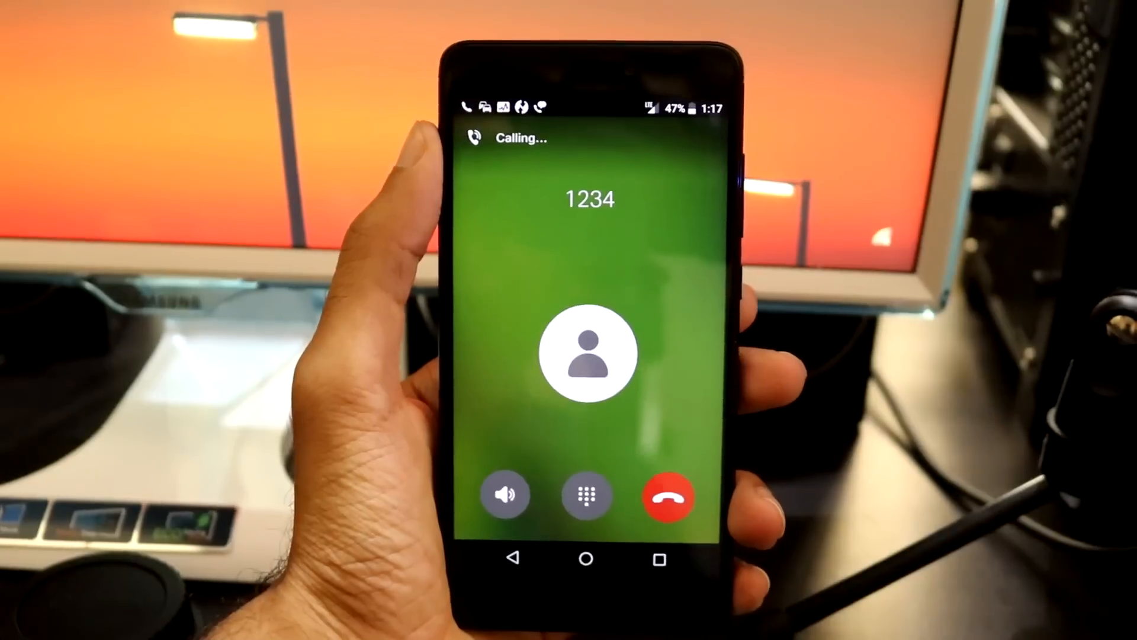
click(668, 495)
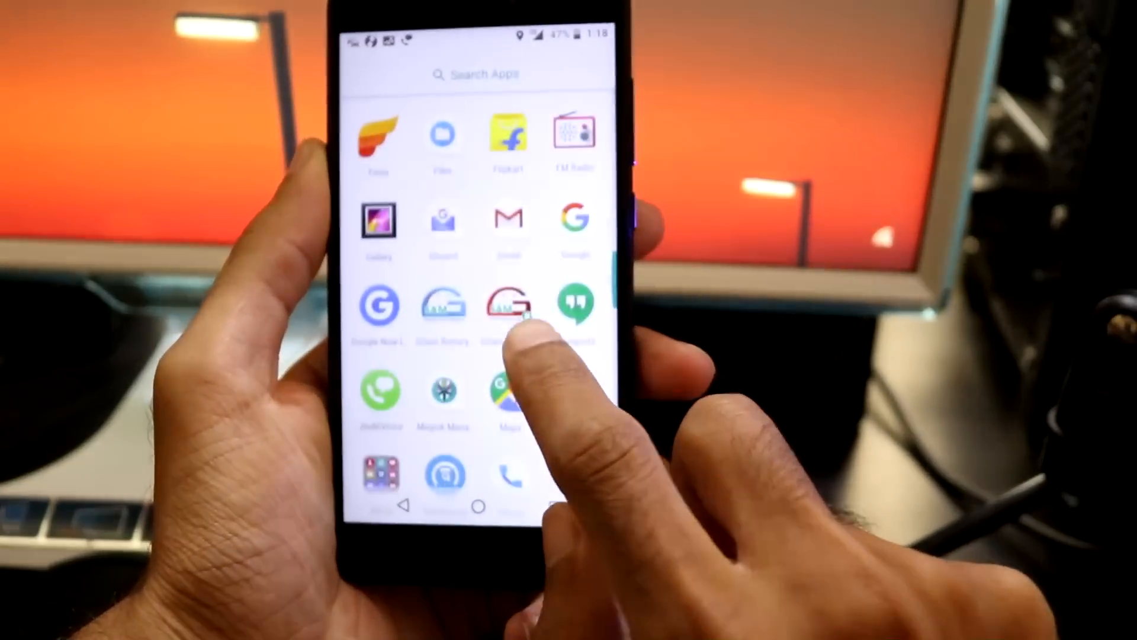
Step: Open the Sensors app and view magnetic field readings, then gyroscope readings
click(508, 305)
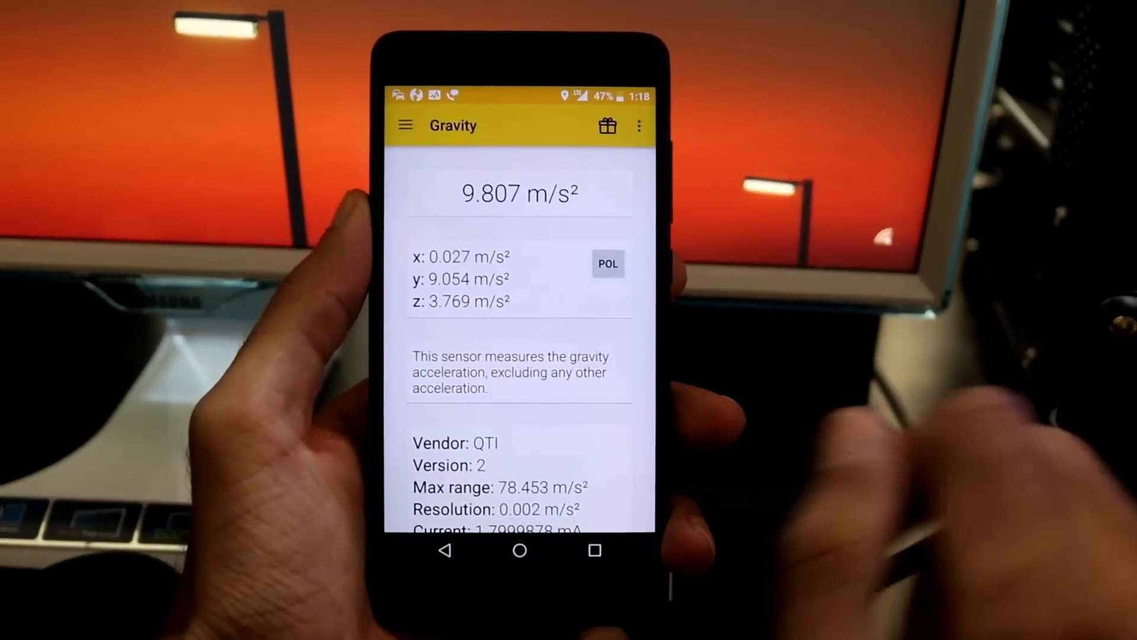
click(405, 125)
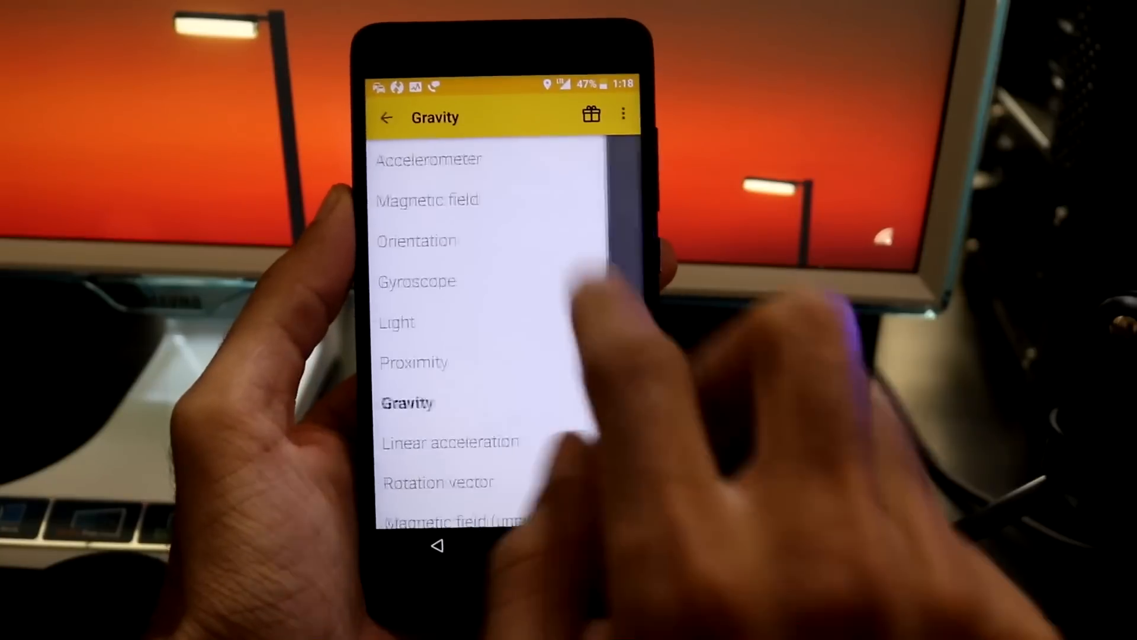
click(427, 200)
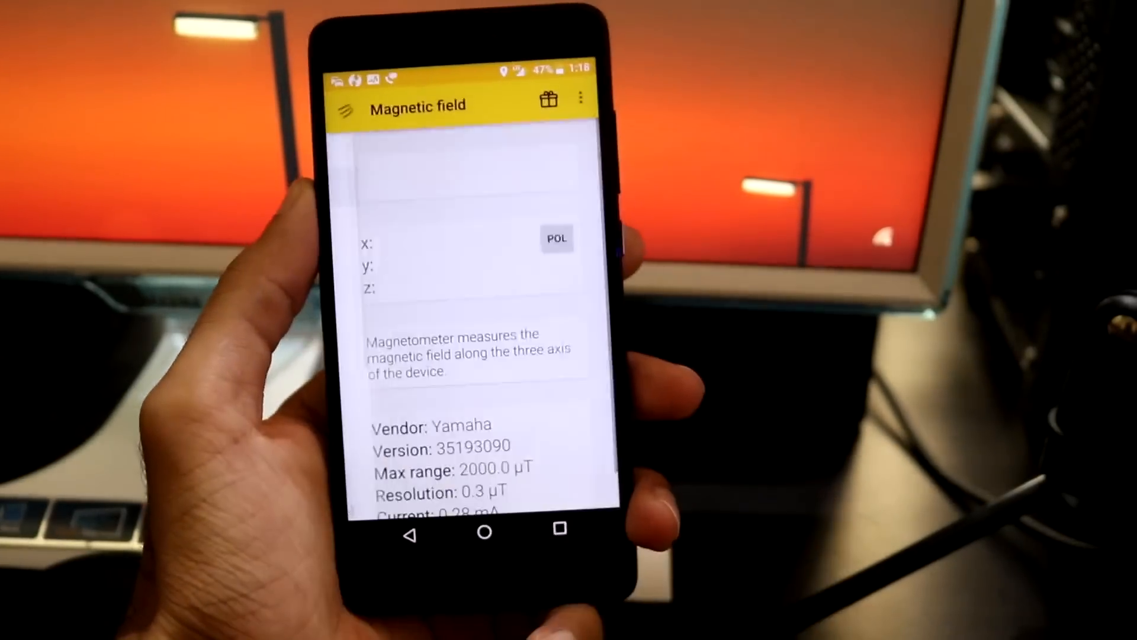
click(347, 105)
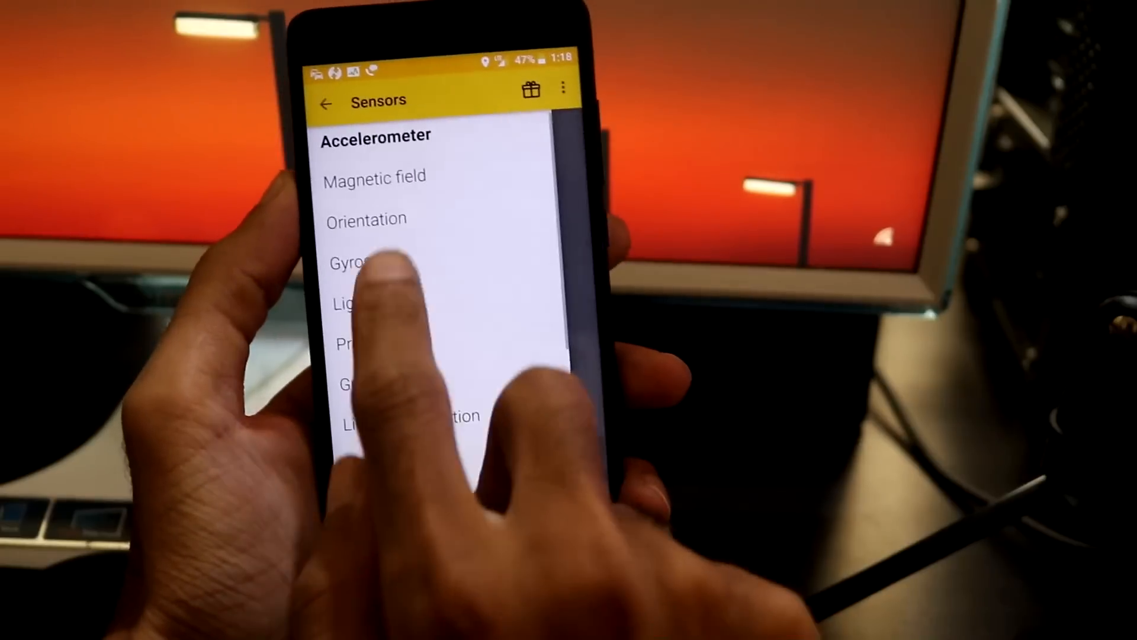
click(355, 262)
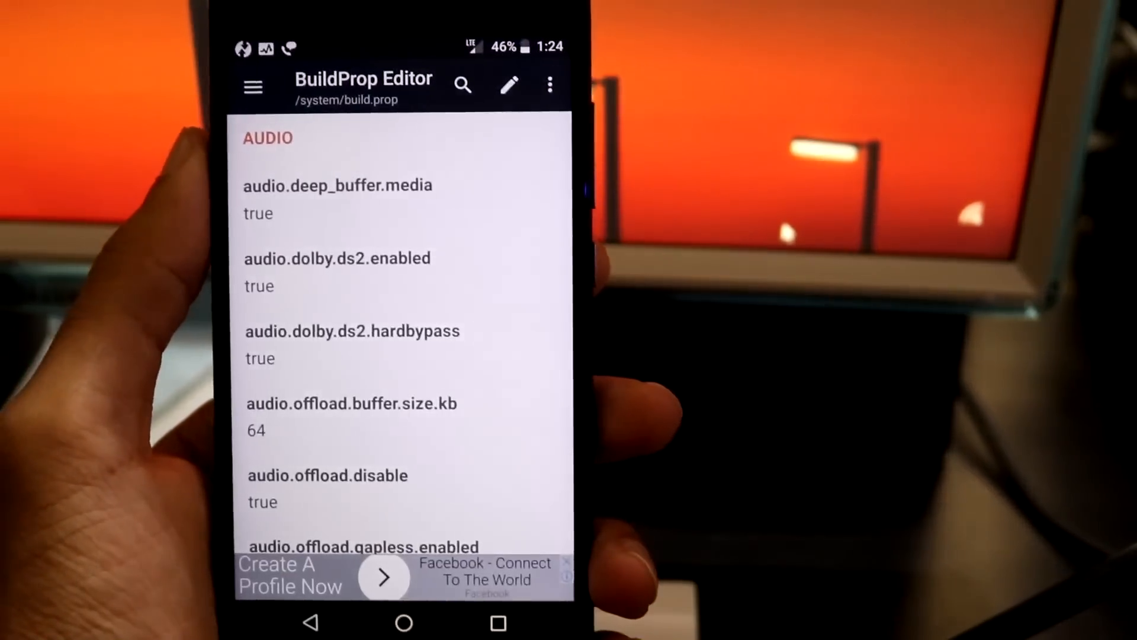
Step: Search the build.prop properties for 'sdc'
click(462, 84)
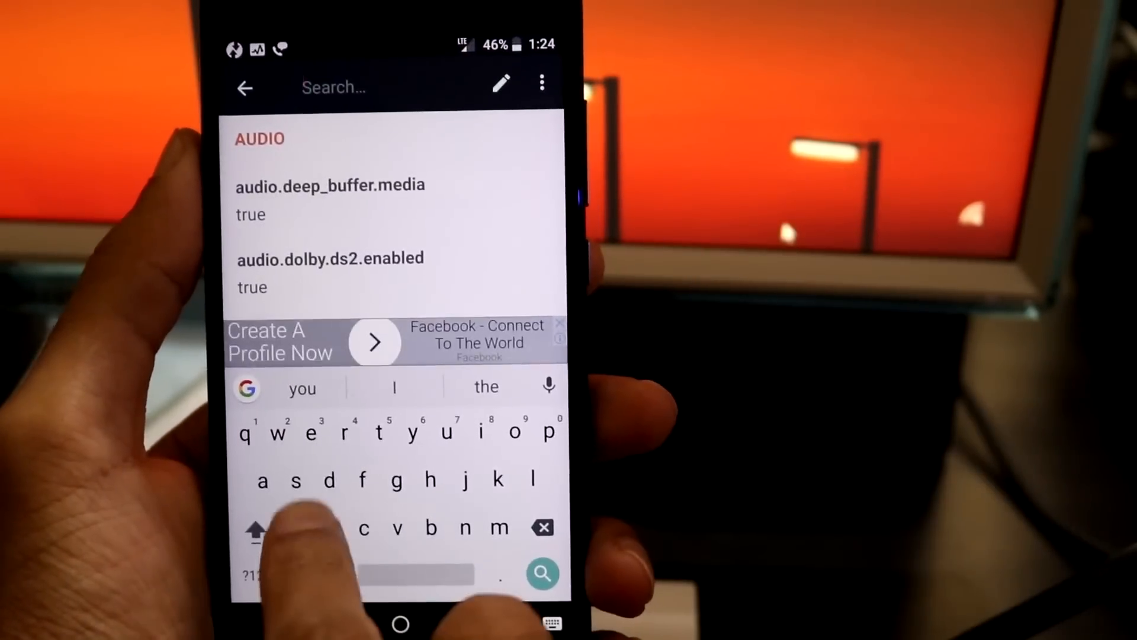
text(sdc)
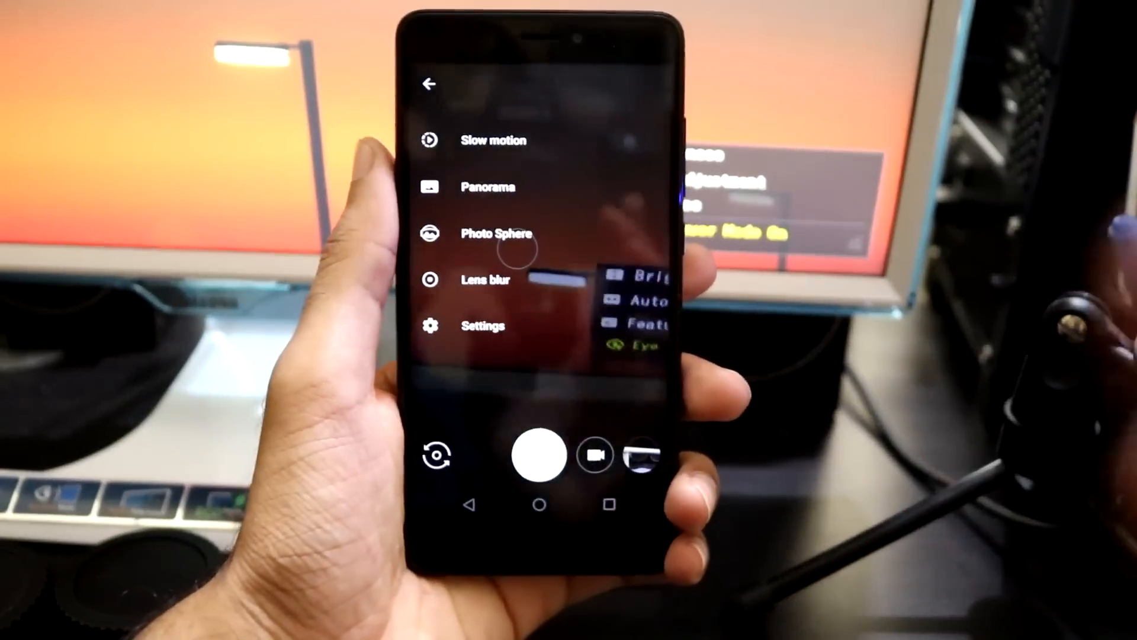
Step: Switch Google Camera to video recording and bring up the 60 fps option
click(429, 84)
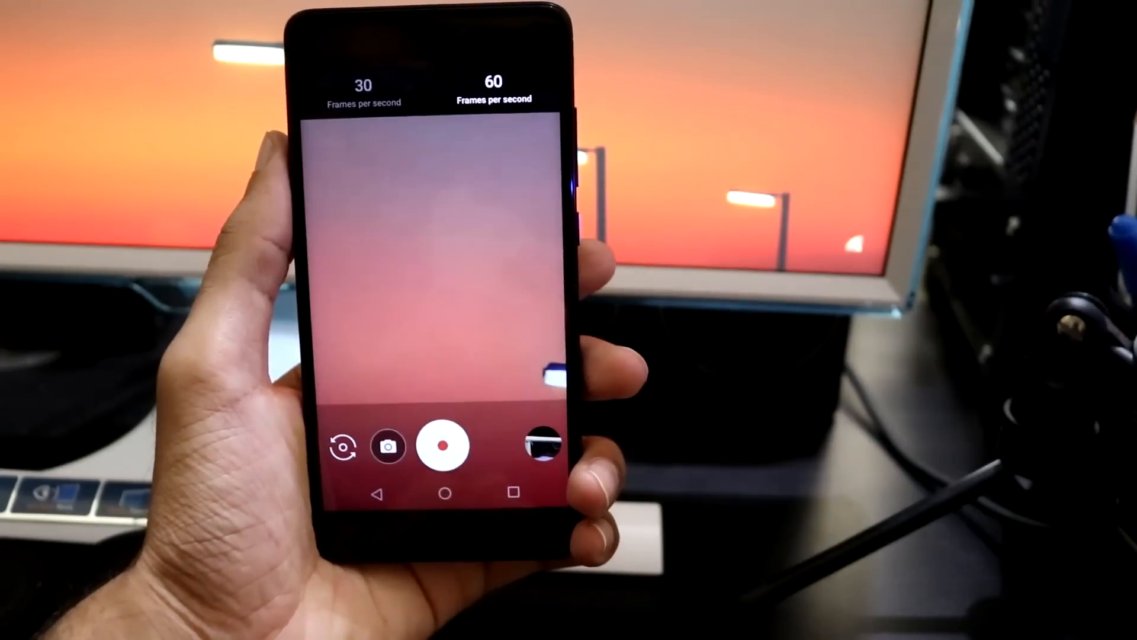
click(492, 87)
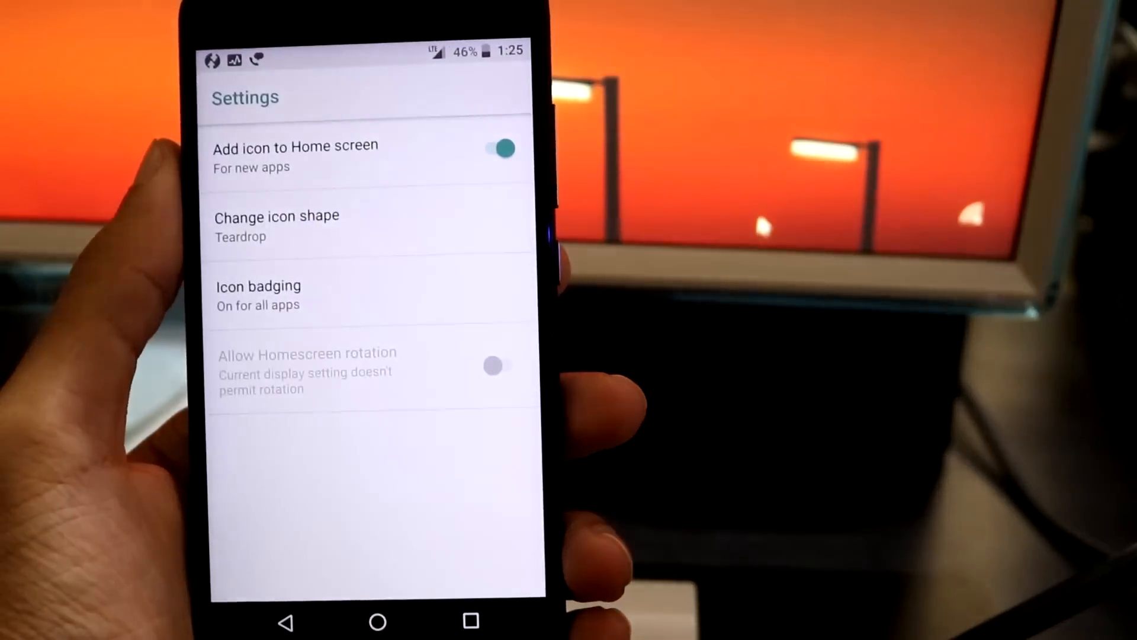
Step: Open Change icon shape in launcher Home settings to set Teardrop icons
click(276, 216)
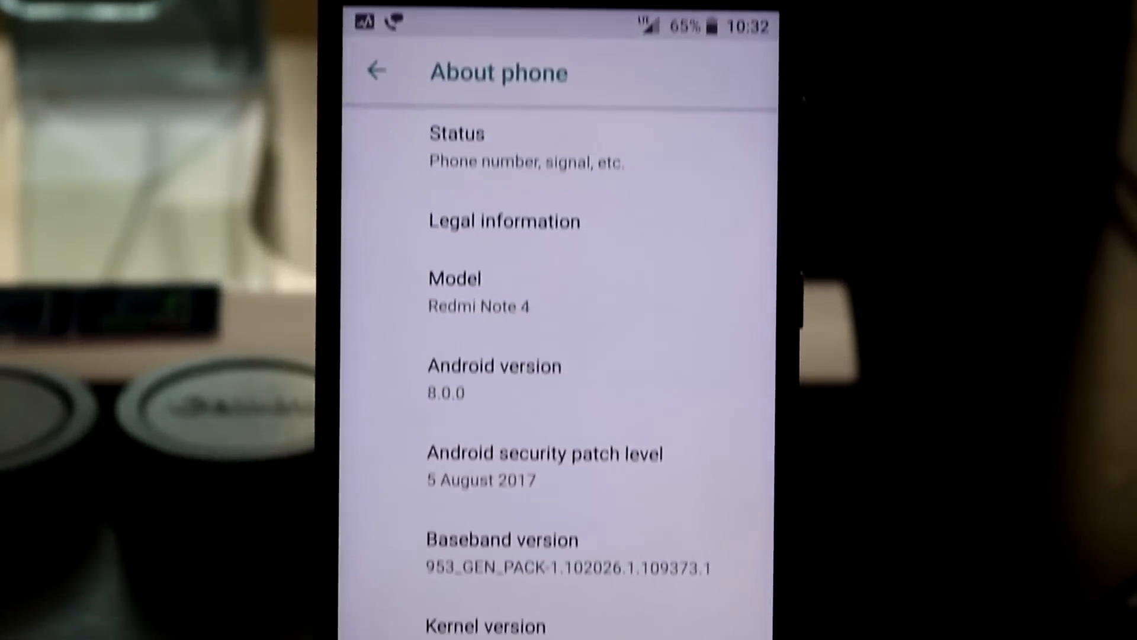
Step: Scroll About phone down to the security patch, baseband and kernel 3.18.31 details
scroll(down, 3)
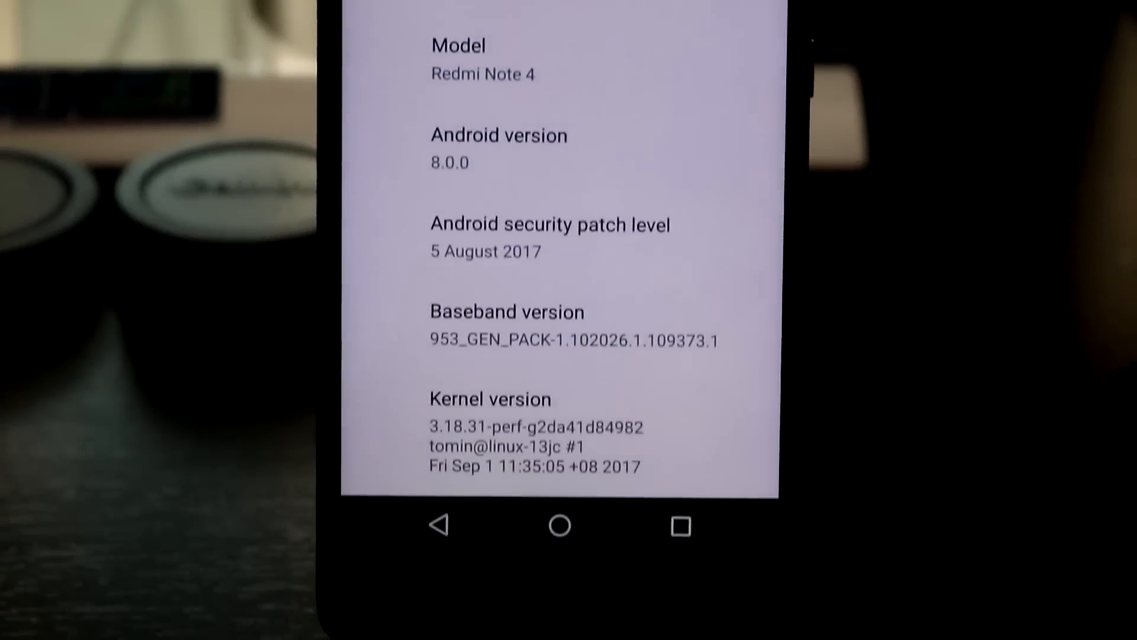
scroll(down, 3)
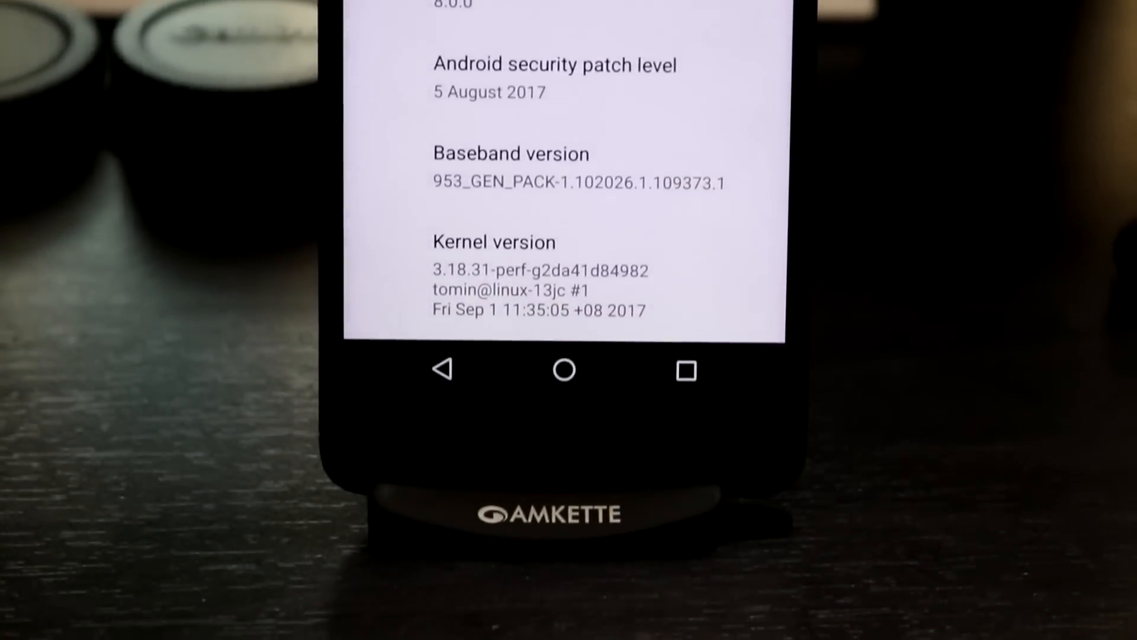